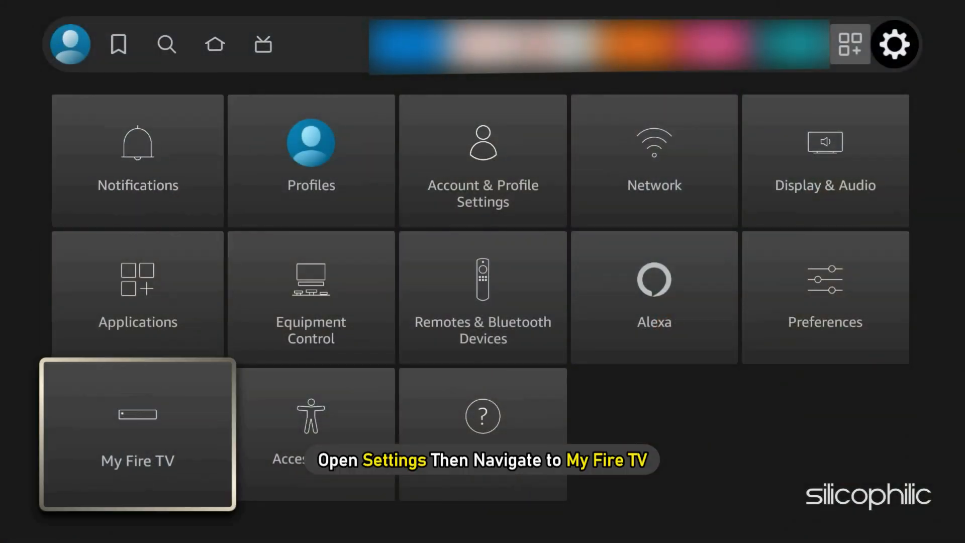
Reach Reset to Factory Defaults under My Fire TV and cancel the confirmation without resetting.
{"action": "left_click", "coordinate": [137, 435]}
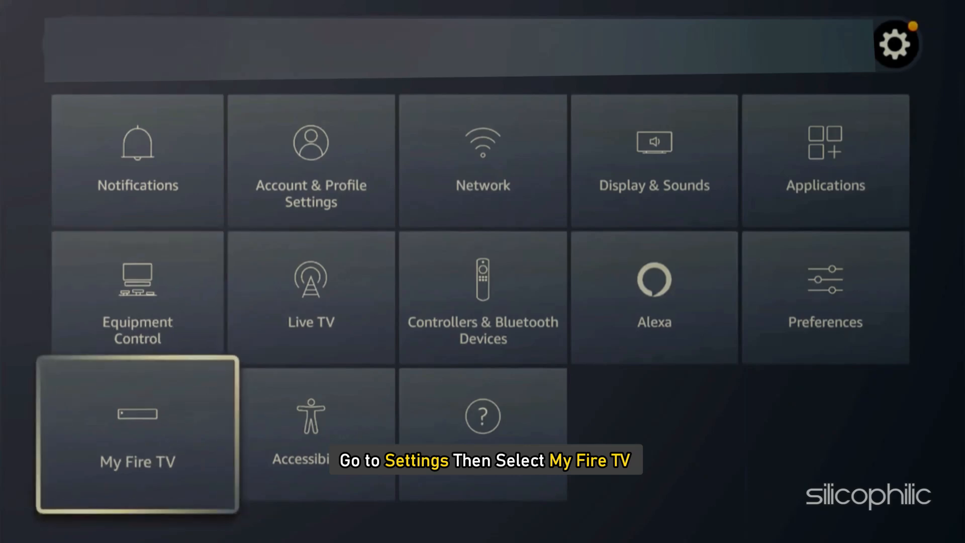
{"action": "left_click", "coordinate": [137, 432]}
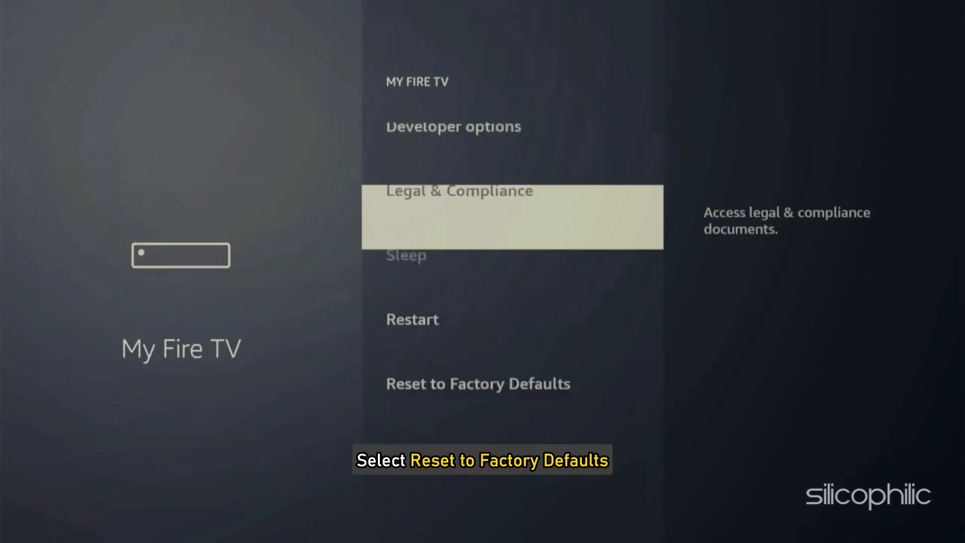
{"action": "left_click", "coordinate": [478, 383]}
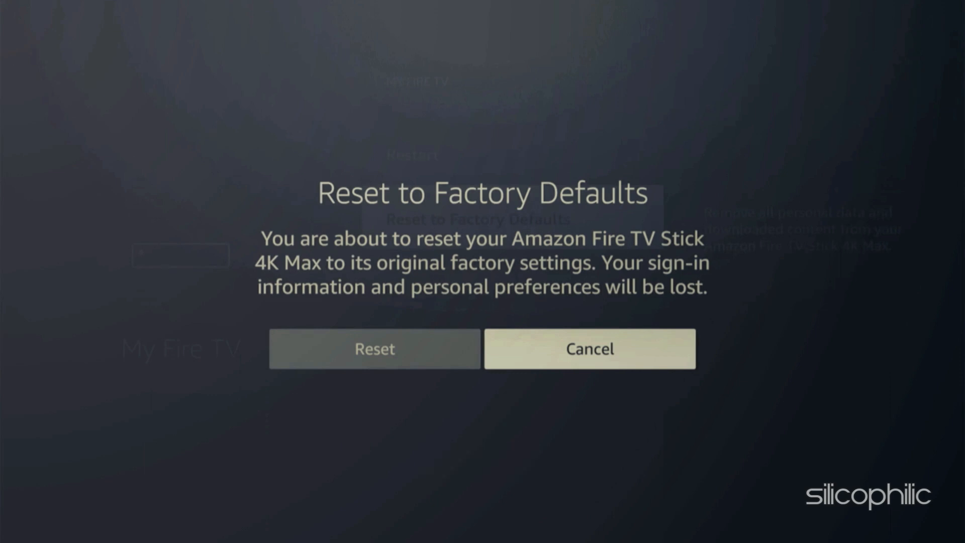
{"action": "left_click", "coordinate": [588, 349]}
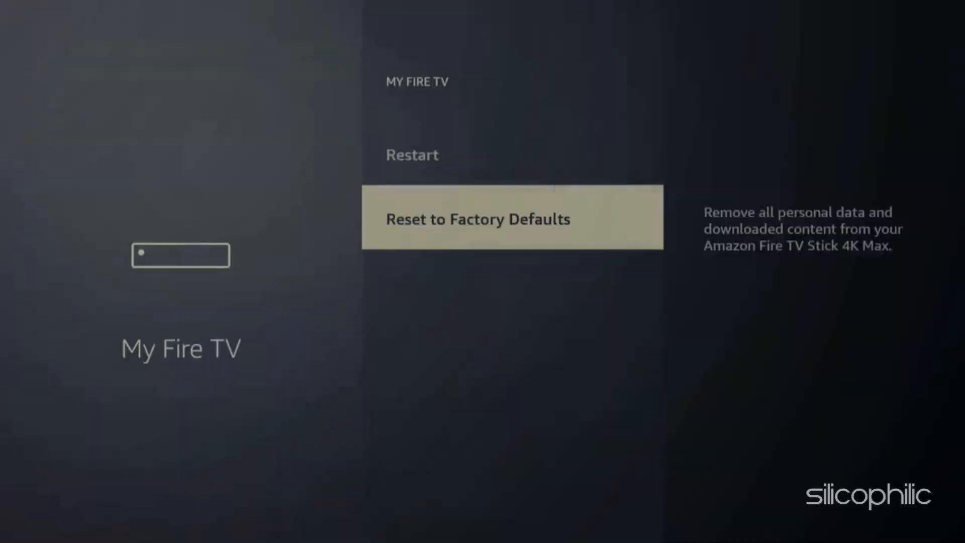